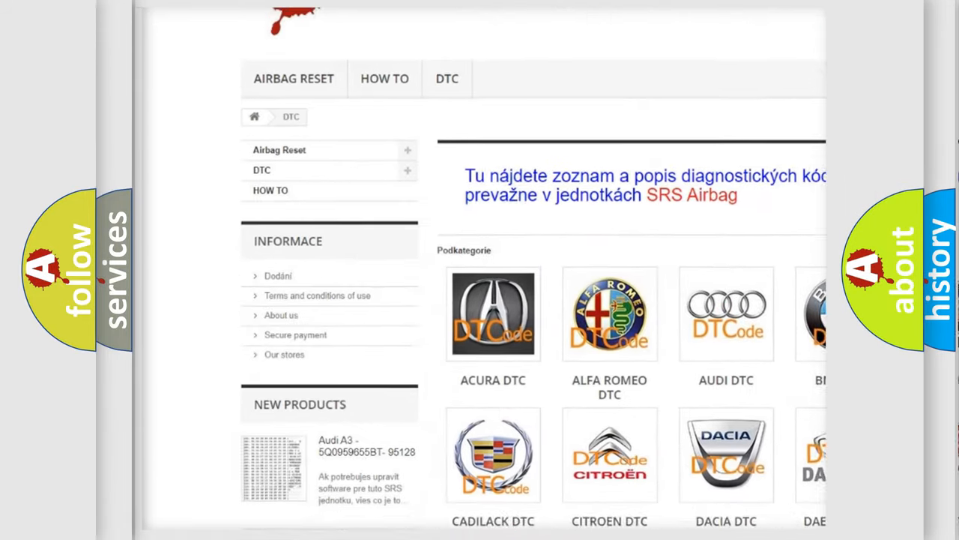
pyautogui.scroll(-3)
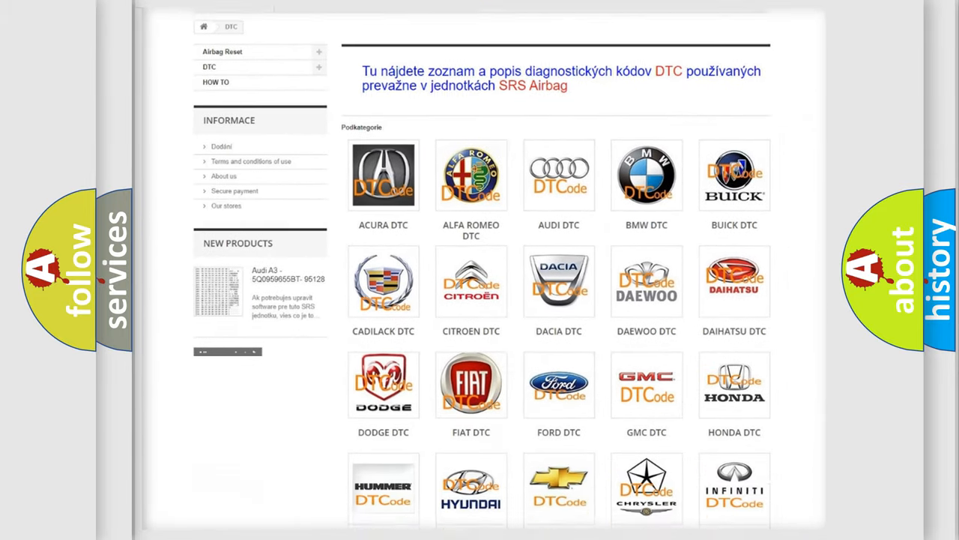
pyautogui.scroll(-3)
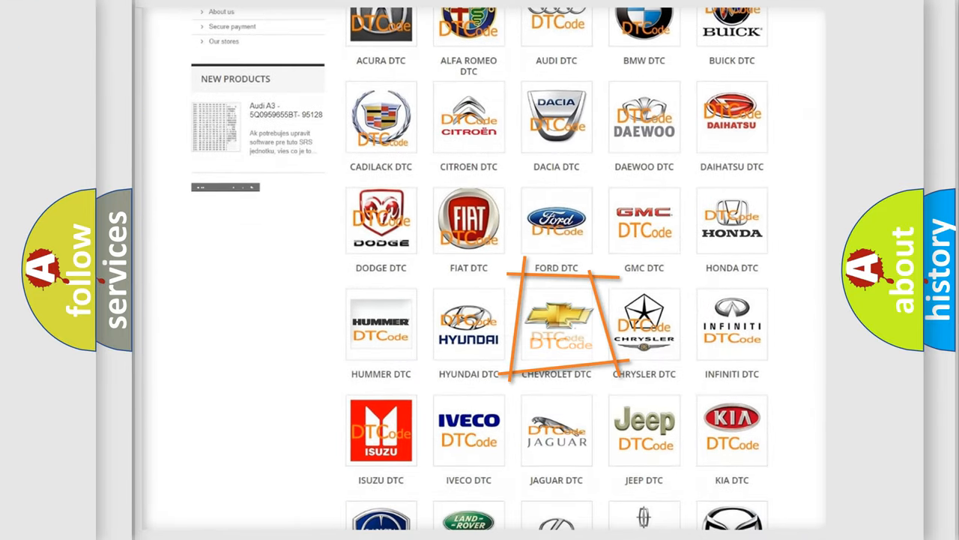